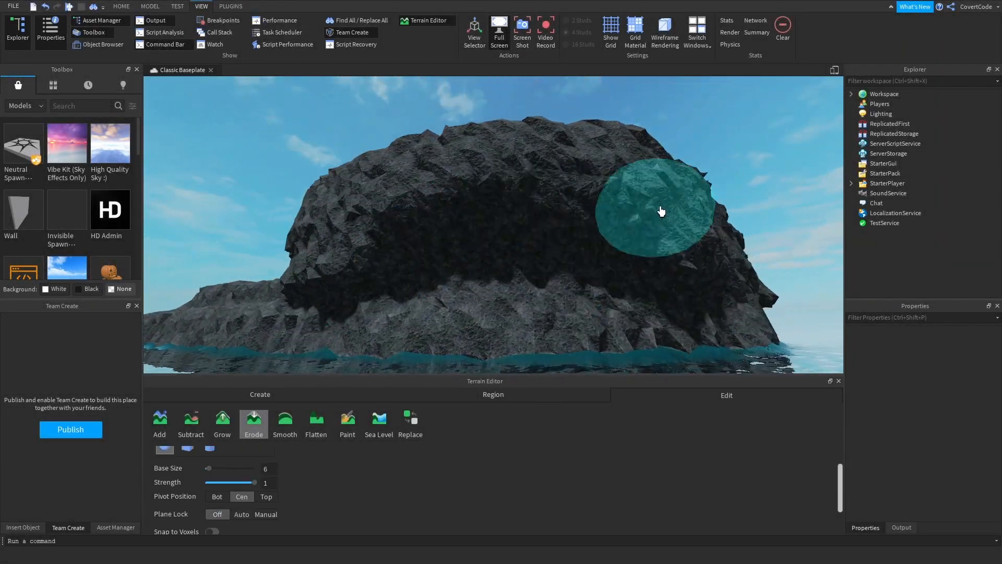
Erode and smooth the island's rock and cliff edges, roughen the low shelf, then add the sky
{"action": "left_click", "coordinate": [284, 424]}
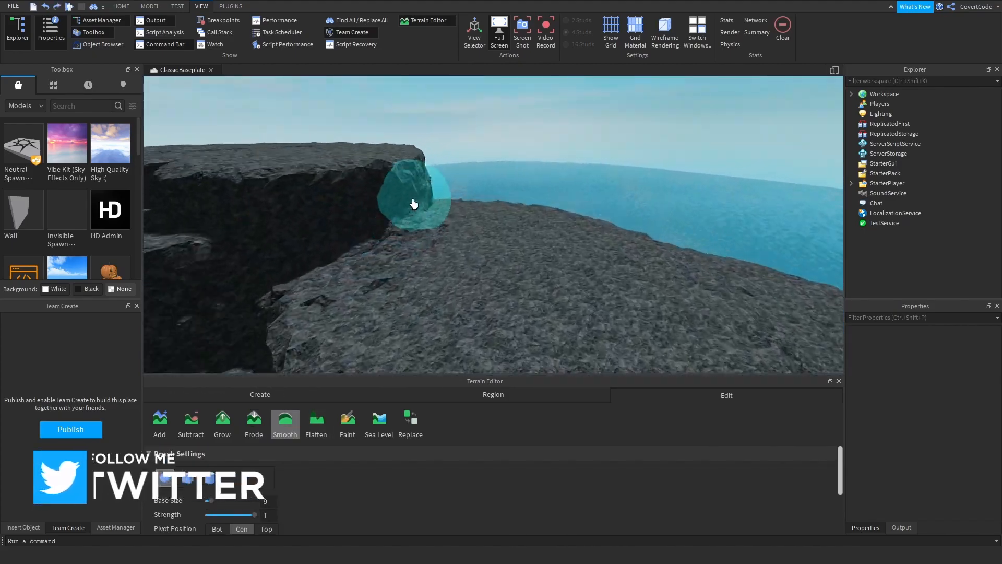
{"action": "left_click", "coordinate": [254, 423]}
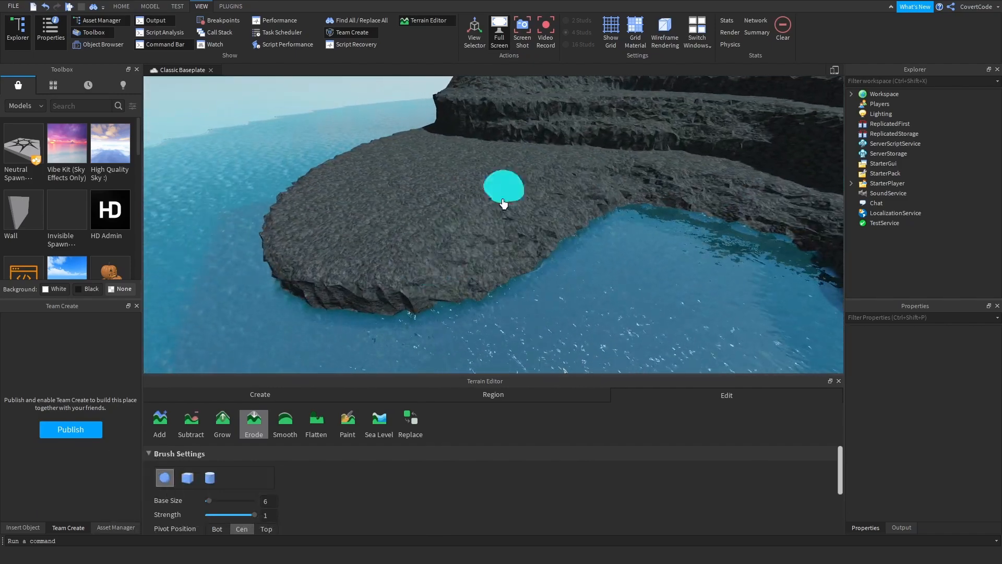
{"action": "left_click", "coordinate": [222, 423]}
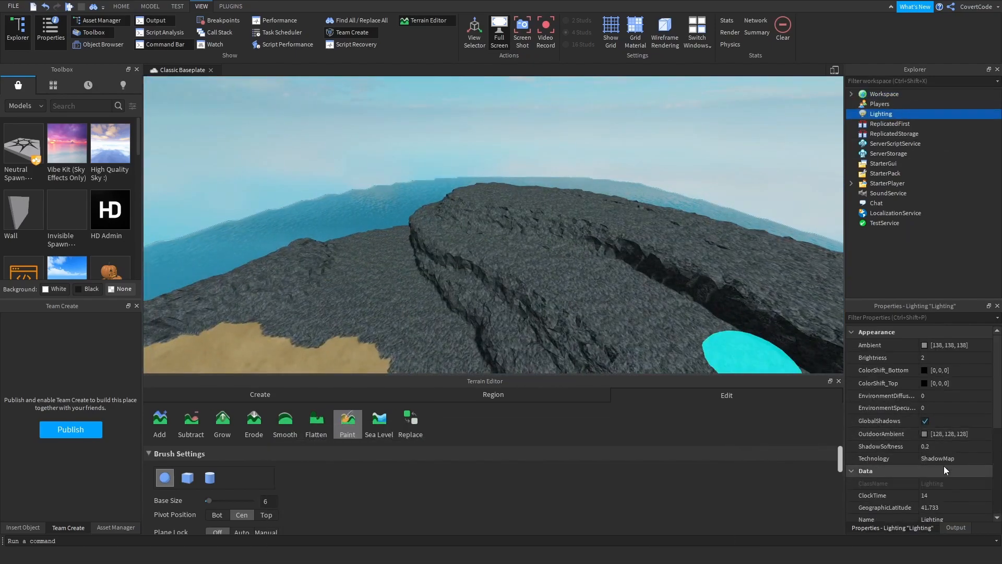
{"action": "left_click", "coordinate": [925, 345]}
{"action": "type", "text": "at"}
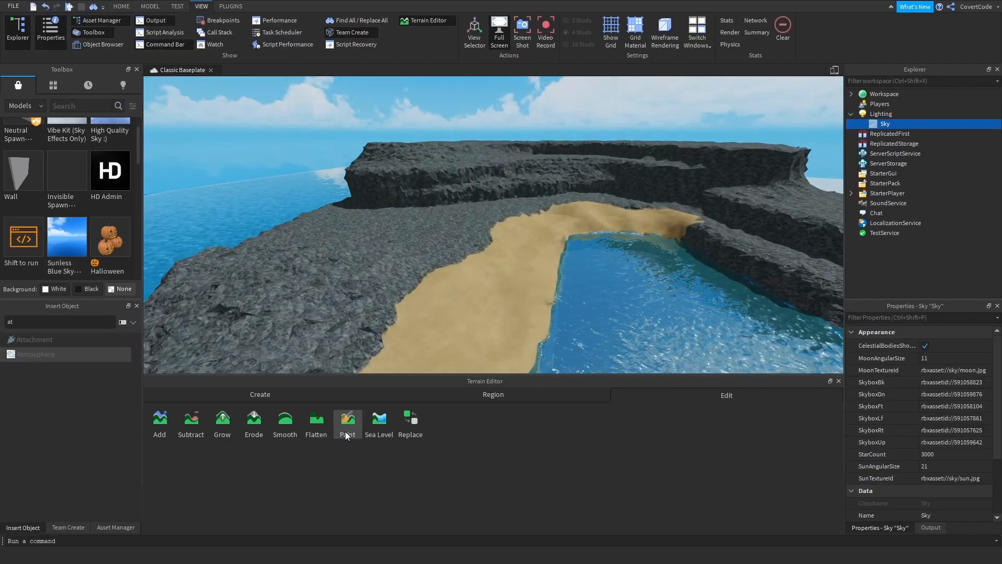
{"action": "left_click", "coordinate": [347, 422]}
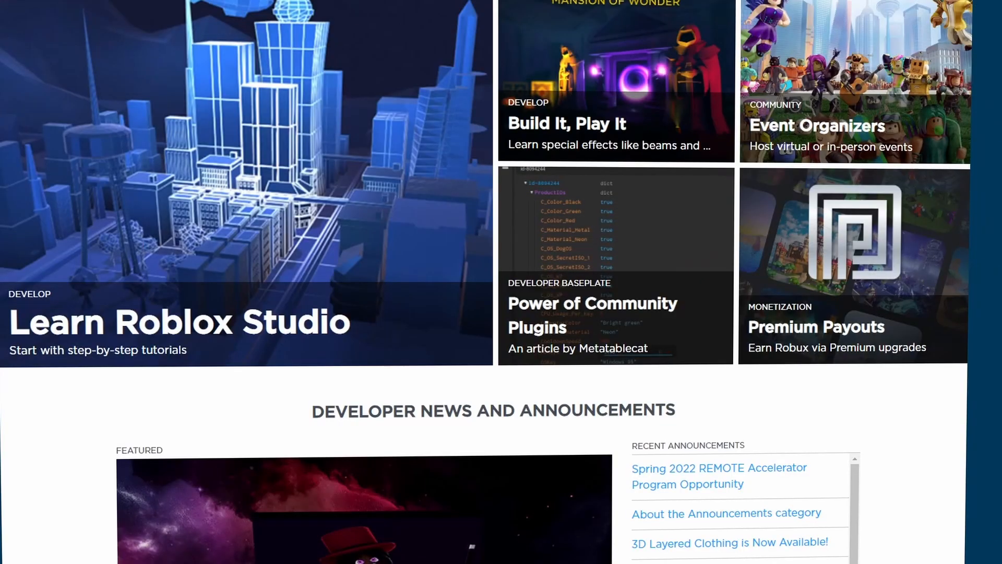
{"action": "scroll", "scroll_direction": "down", "scroll_amount": 3}
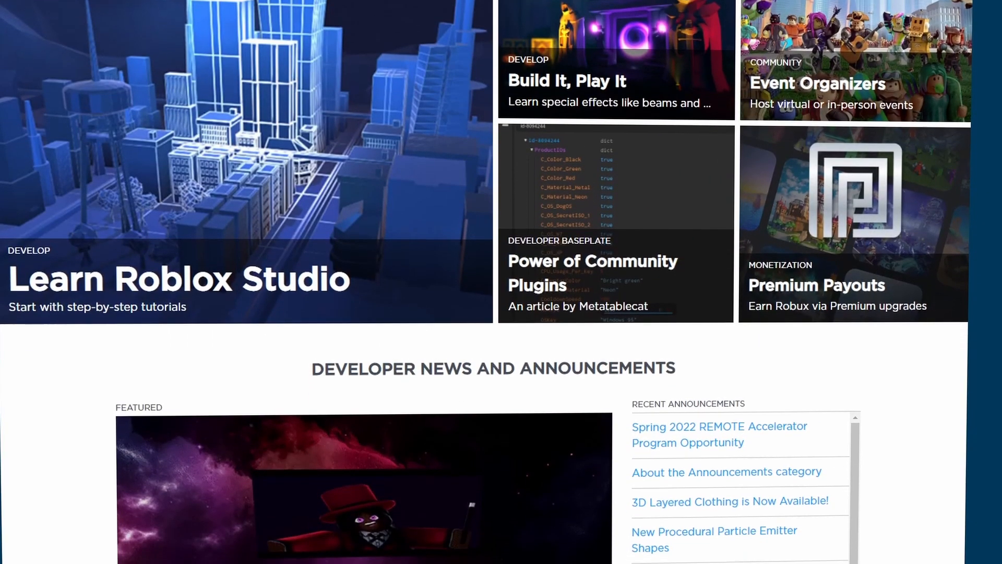
{"action": "scroll", "scroll_direction": "down", "scroll_amount": 3}
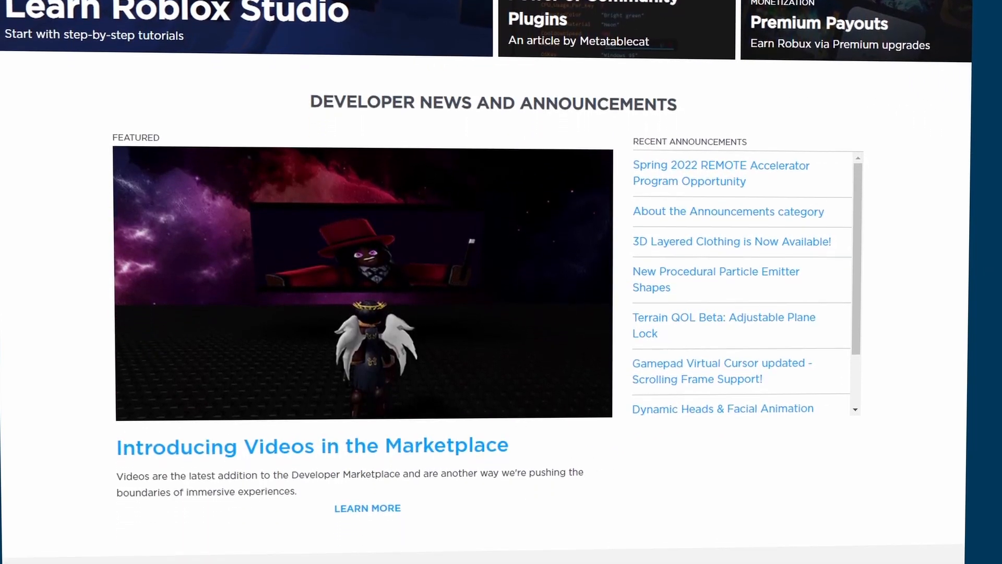
{"action": "scroll", "scroll_direction": "down", "scroll_amount": 3}
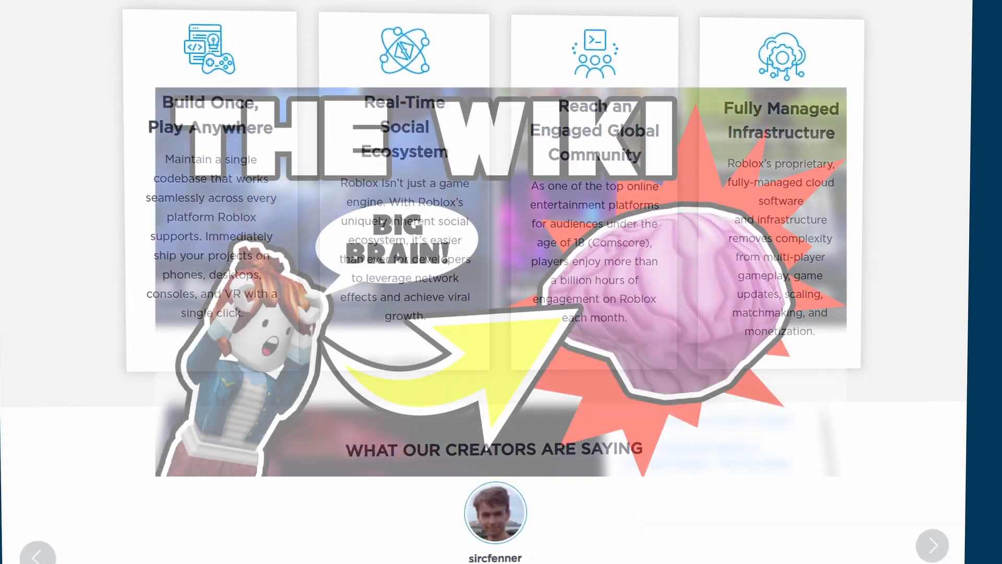
{"action": "scroll", "scroll_direction": "down", "scroll_amount": 3}
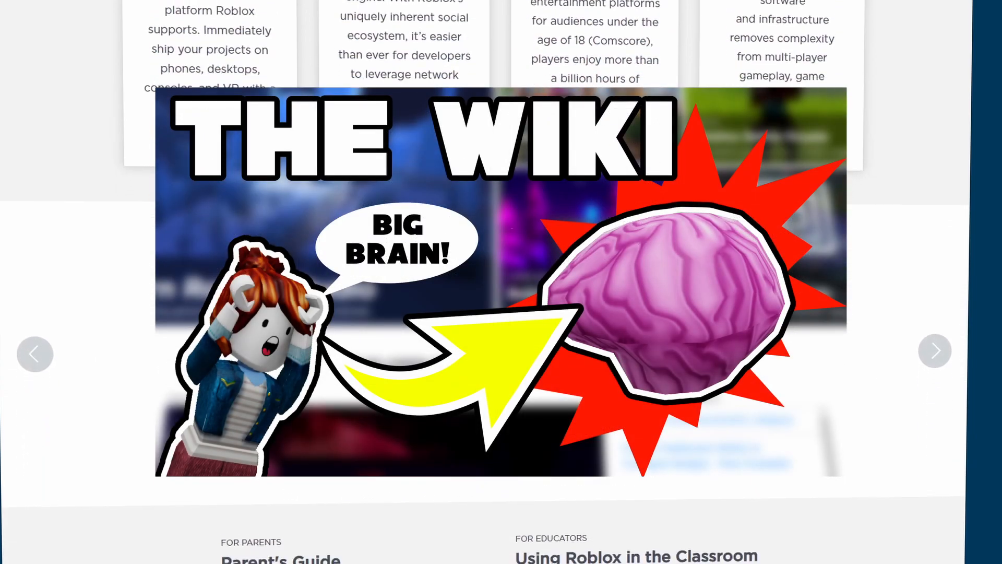
{"action": "scroll", "scroll_direction": "down", "scroll_amount": 3}
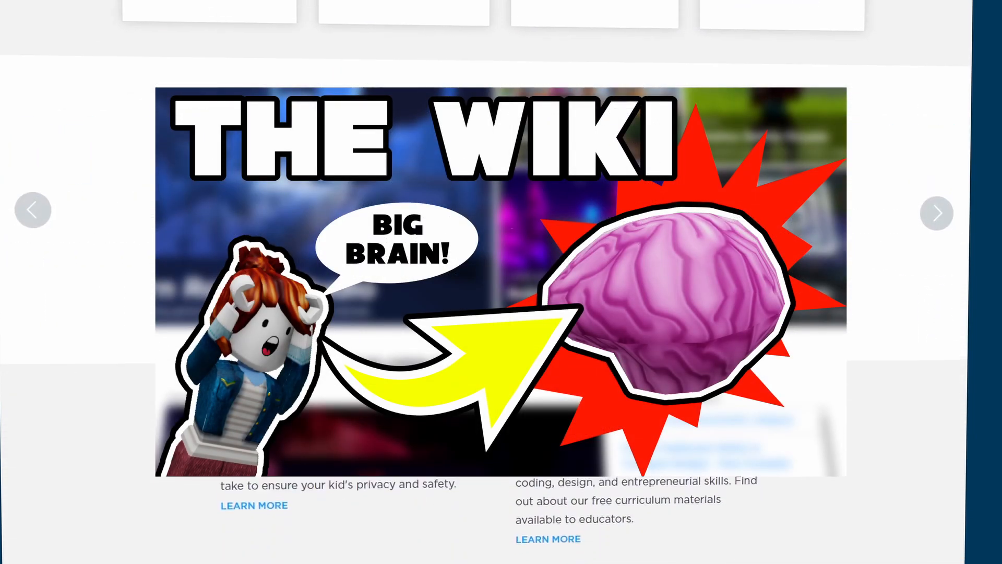
{"action": "scroll", "scroll_direction": "down", "scroll_amount": 3}
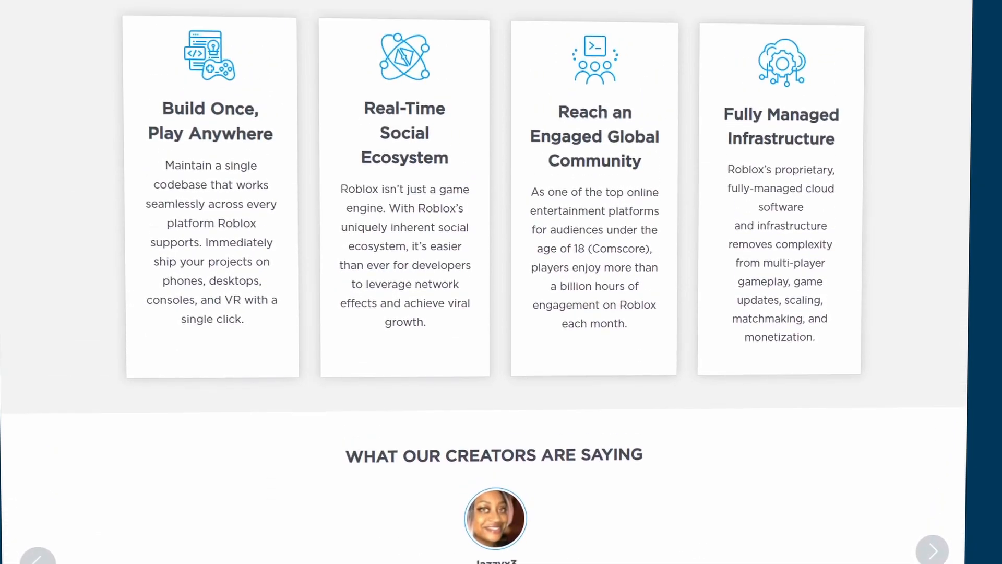
{"action": "scroll", "scroll_direction": "down", "scroll_amount": 3}
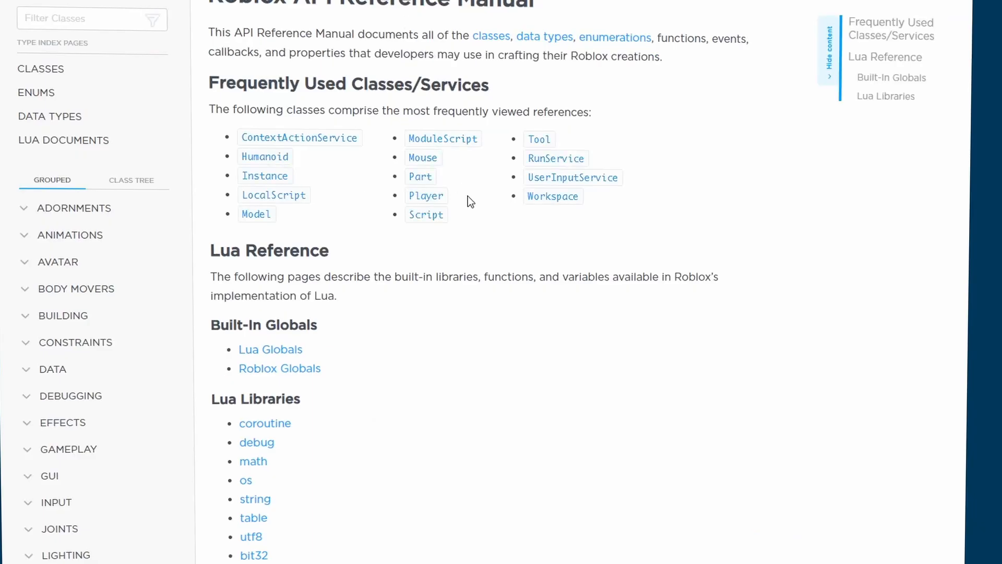
Scroll through the API reference and Creator Hub article listings
{"action": "scroll", "scroll_direction": "down", "scroll_amount": 3}
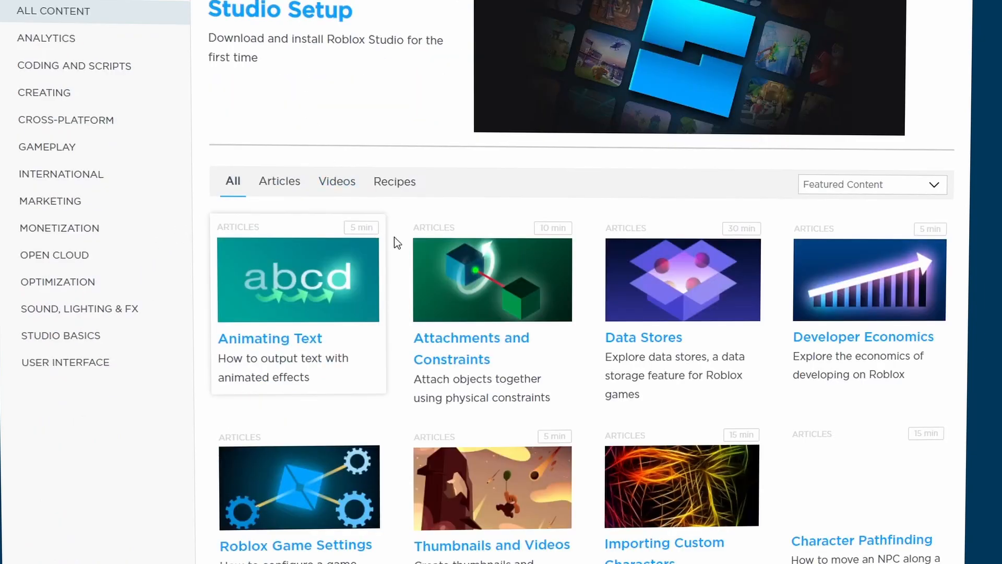
{"action": "scroll", "scroll_direction": "down", "scroll_amount": 3}
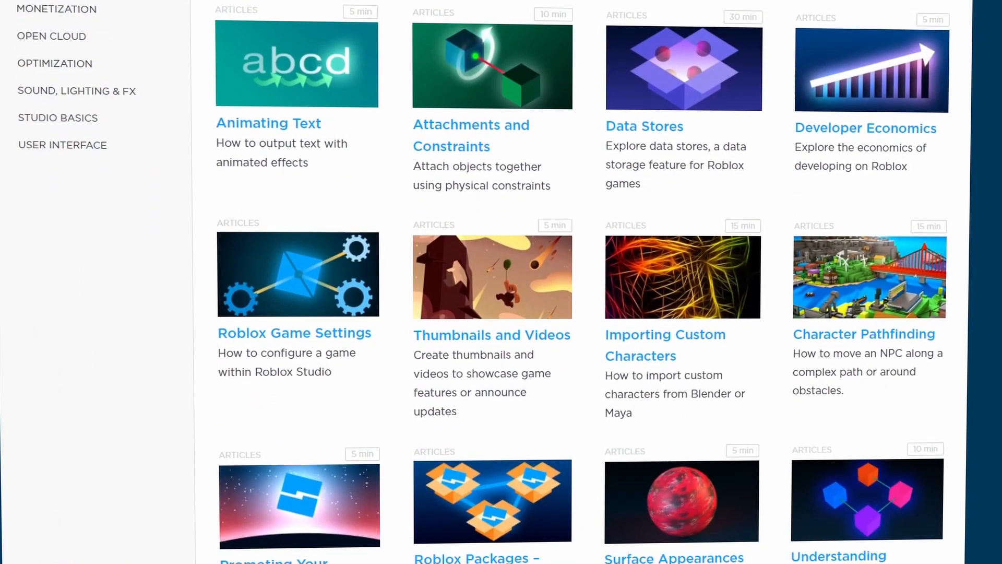
{"action": "scroll", "scroll_direction": "down", "scroll_amount": 3}
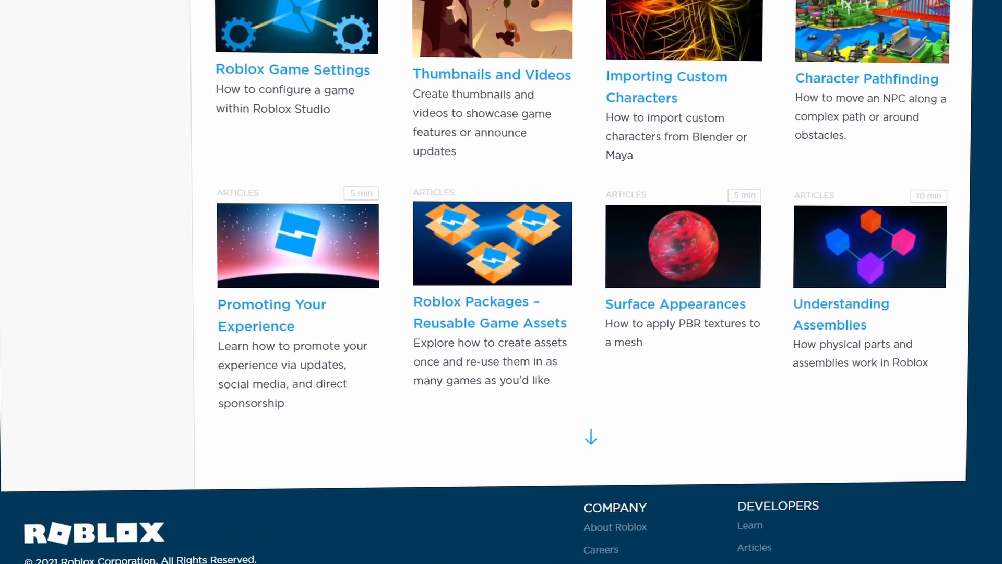
{"action": "scroll", "scroll_direction": "up", "scroll_amount": 3}
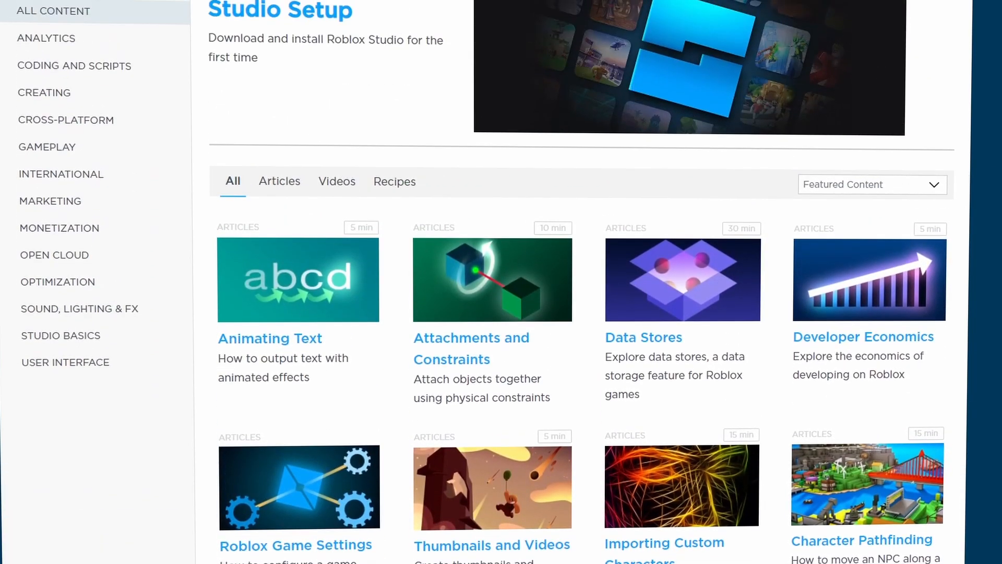
{"action": "scroll", "scroll_direction": "down", "scroll_amount": 3}
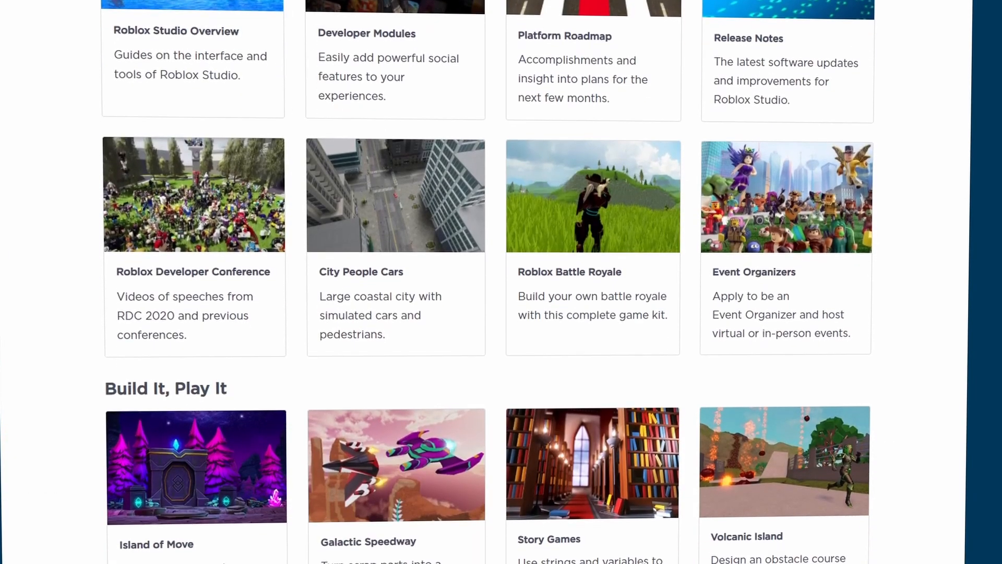
{"action": "scroll", "scroll_direction": "down", "scroll_amount": 3}
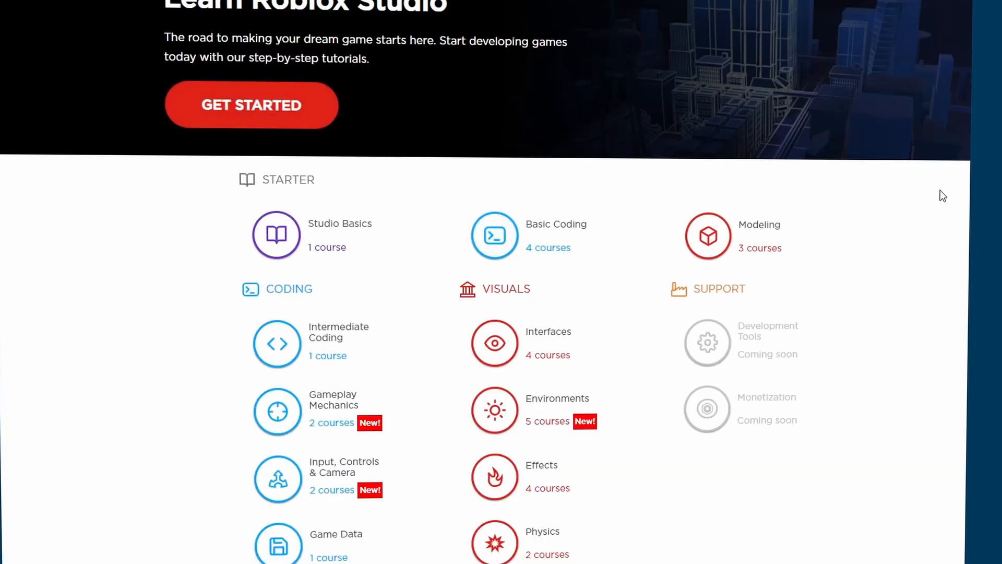
Scroll the Learn Roblox Studio course list down to Additional Resources
{"action": "scroll", "scroll_direction": "down", "scroll_amount": 3}
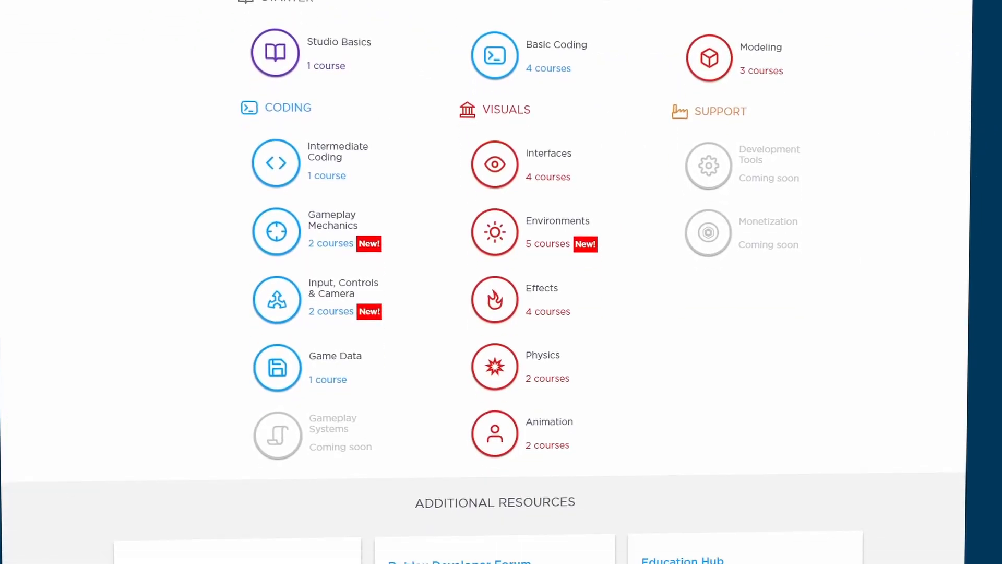
{"action": "scroll", "scroll_direction": "down", "scroll_amount": 3}
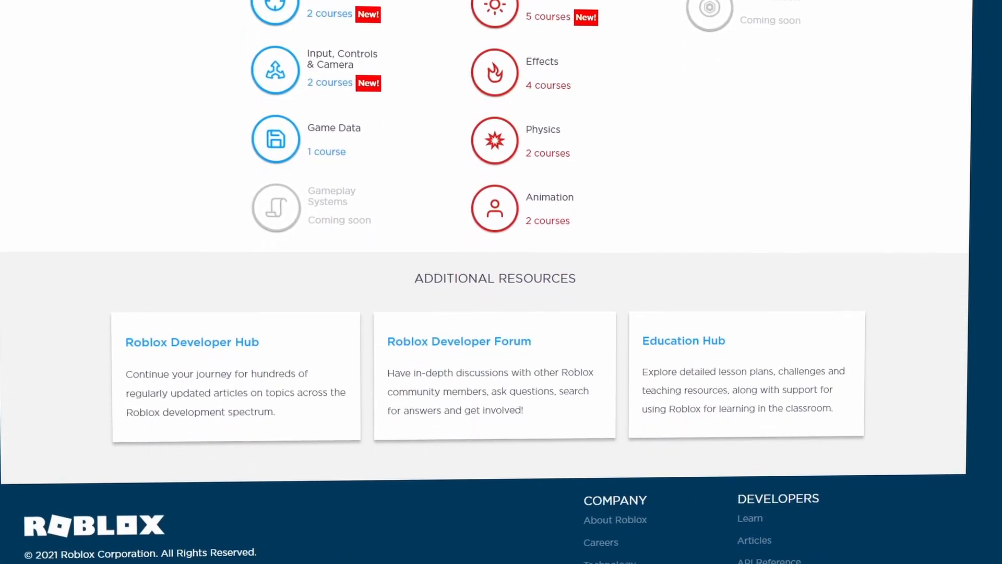
{"action": "scroll", "scroll_direction": "up", "scroll_amount": 3}
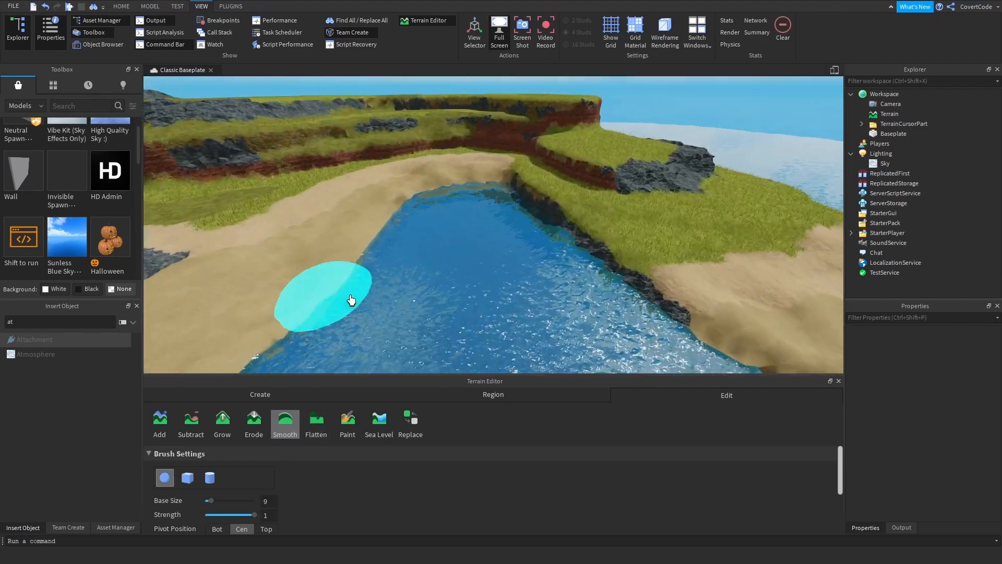
Smooth the sandy bank beside the water and paint darker rock onto the cliff face
{"action": "left_click", "coordinate": [347, 423]}
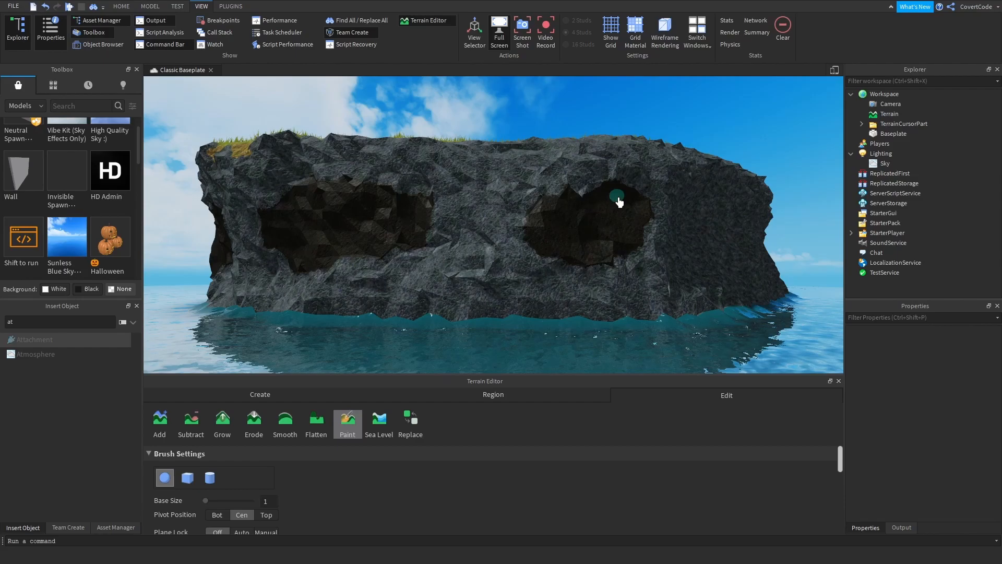
{"action": "left_click", "coordinate": [938, 384]}
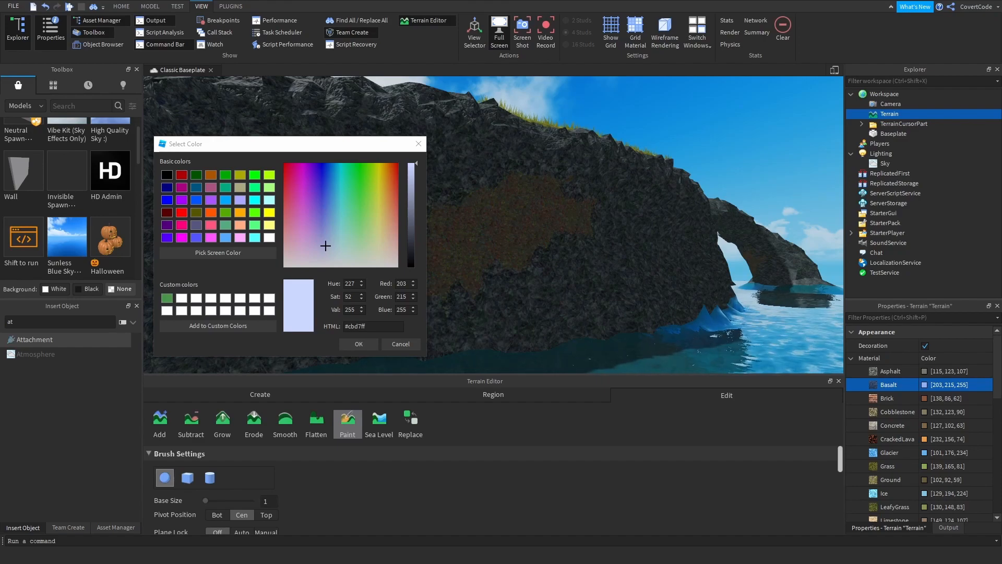
{"action": "mouse_move", "coordinate": [412, 176]}
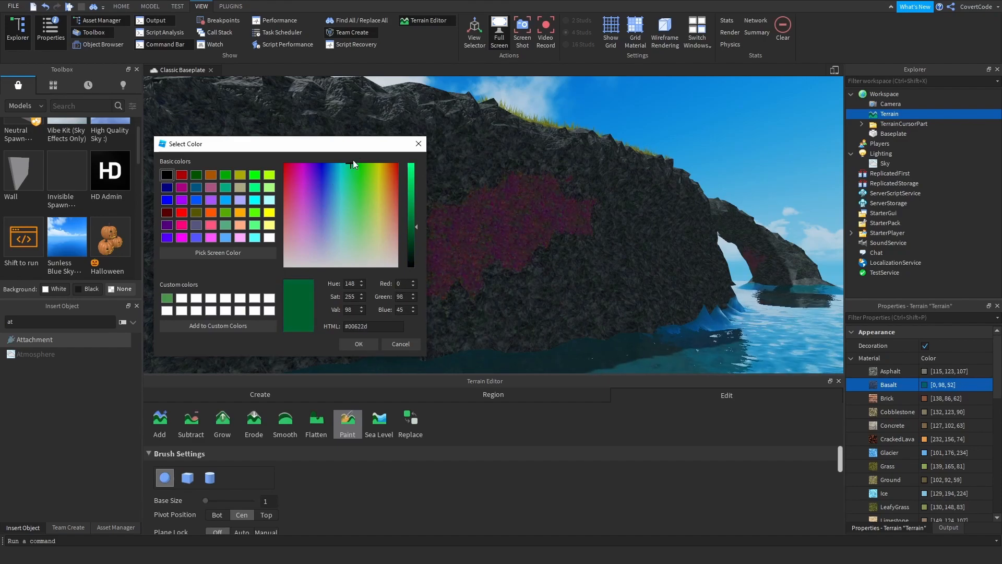
Pick dark red (63, 2, 2) as the terrain's Basalt colour
{"action": "left_click", "coordinate": [358, 344]}
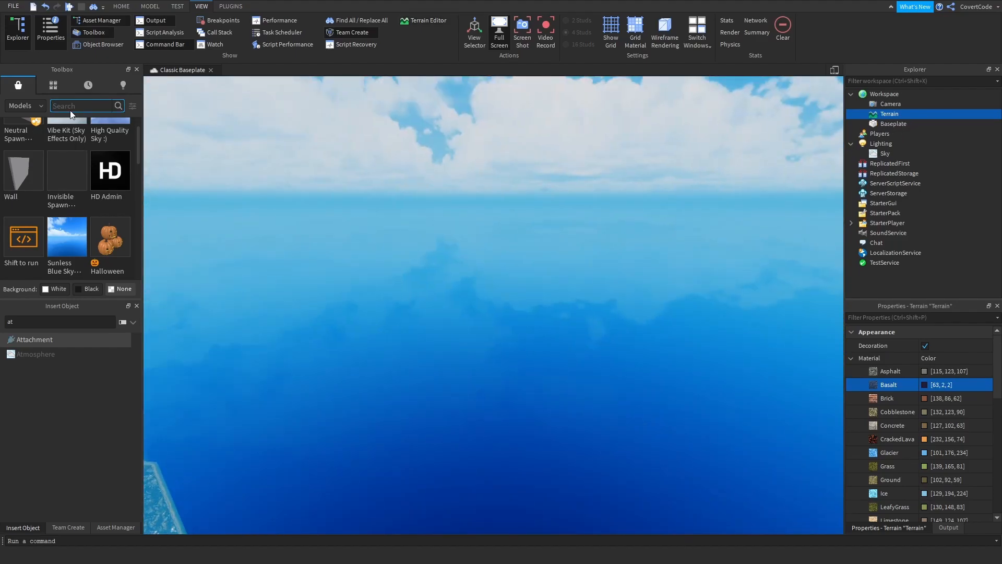
Search the Toolbox models for 'tree'
{"action": "type", "text": "pbs"}
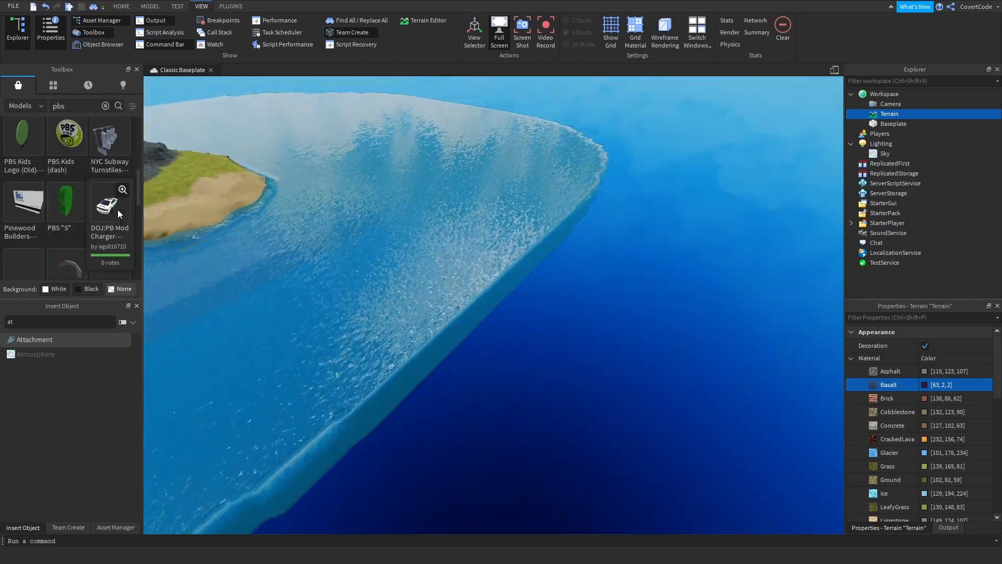
{"action": "type", "text": "tree"}
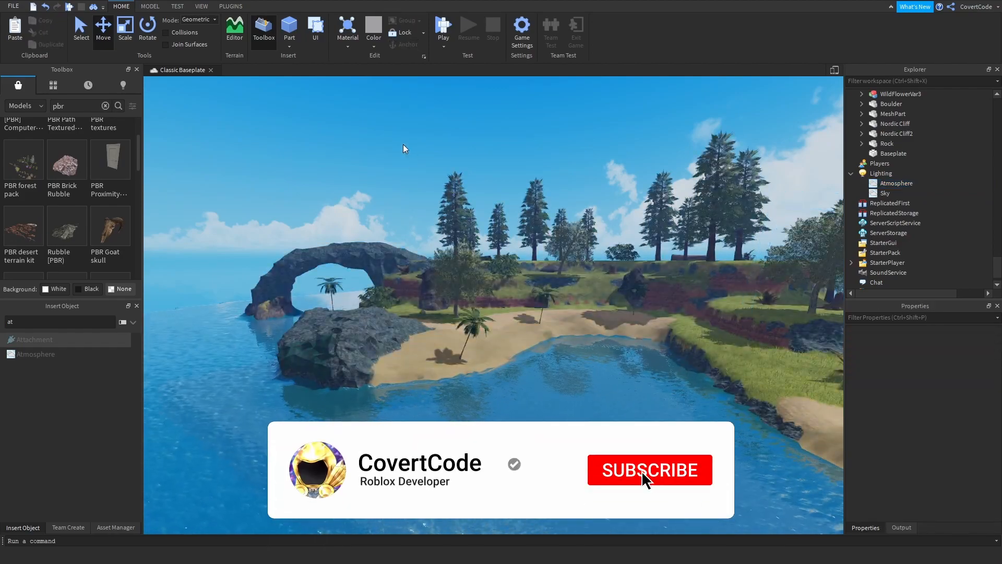
{"action": "left_click", "coordinate": [649, 470]}
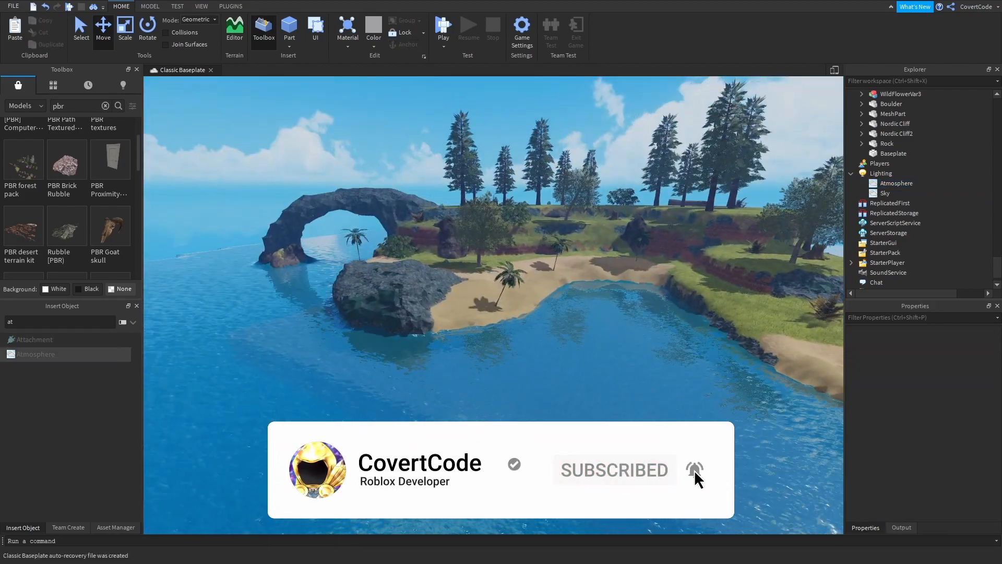